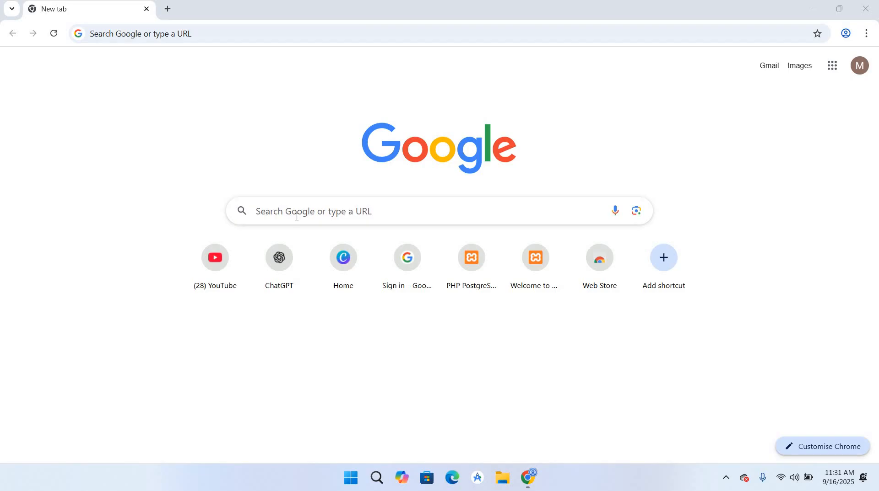
# Search Google for 'vmware player downlaod' and scroll to the TechSpot result.
pyautogui.click(336, 212)
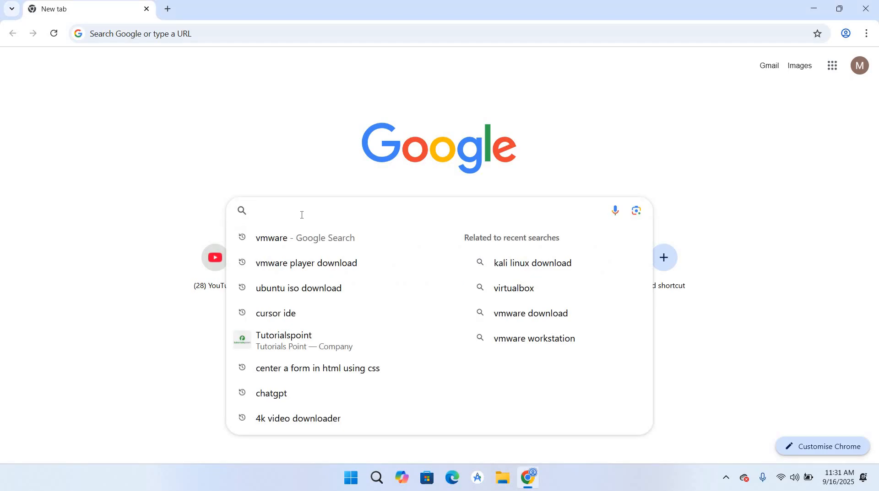
pyautogui.write('vmware player downlaod')
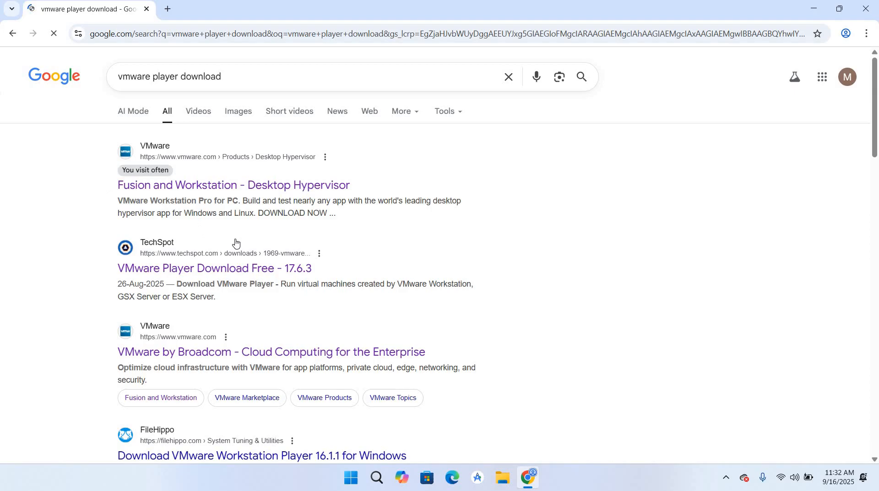
pyautogui.scroll(-3)
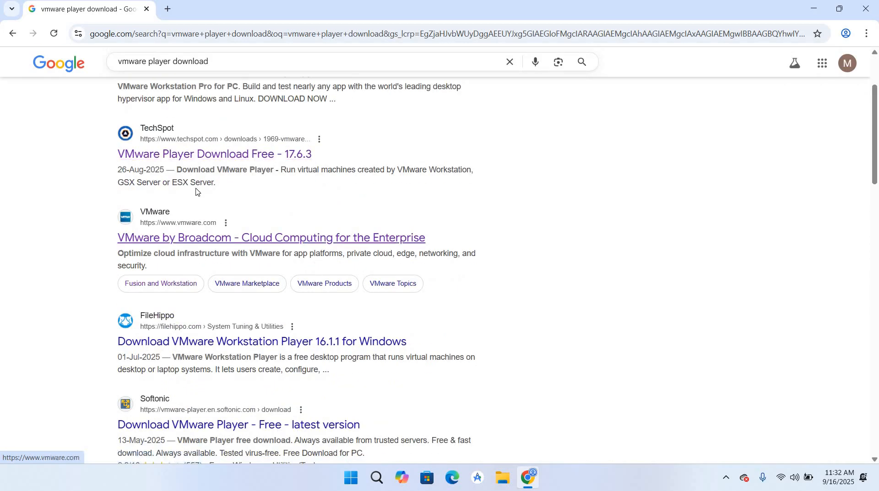
pyautogui.moveTo(158, 156)
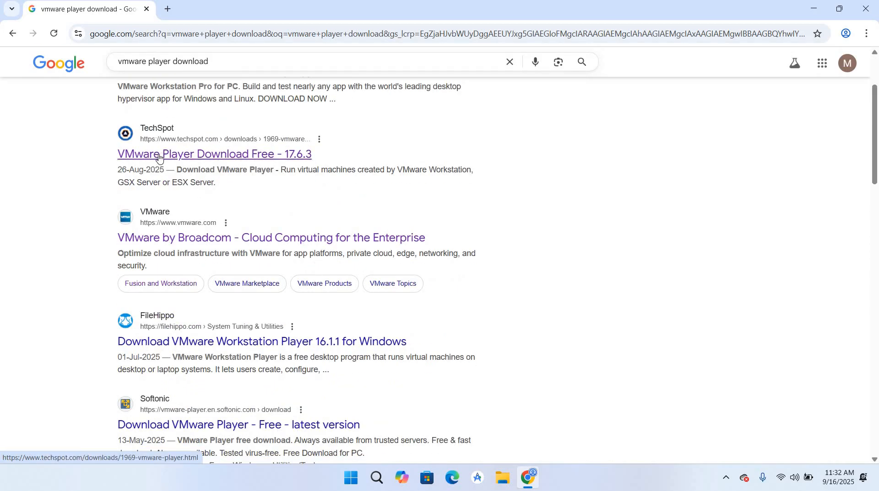
pyautogui.moveTo(180, 164)
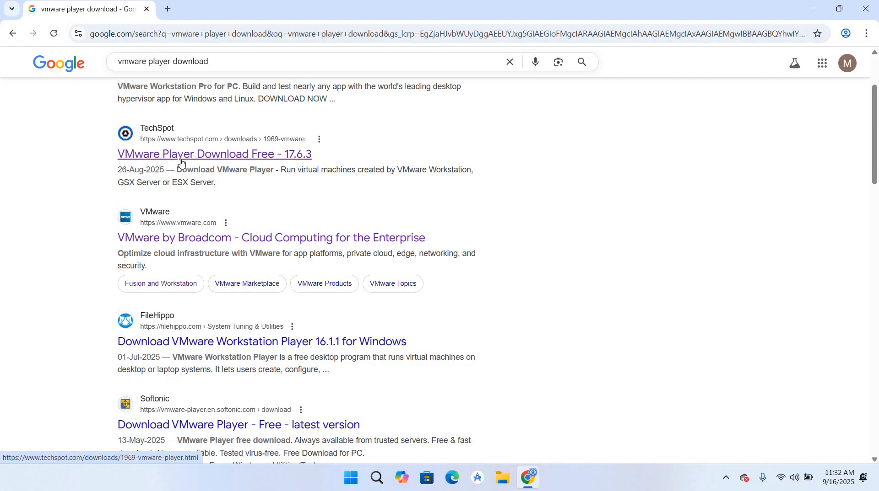
pyautogui.moveTo(156, 138)
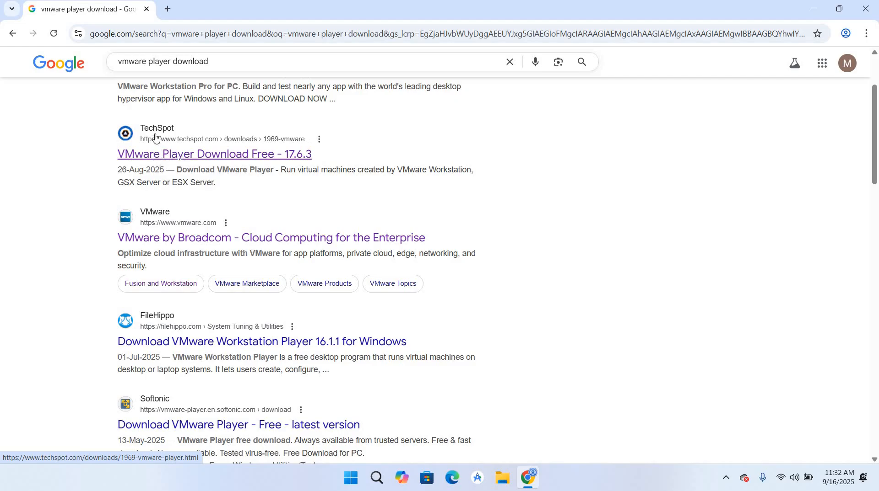
pyautogui.moveTo(190, 161)
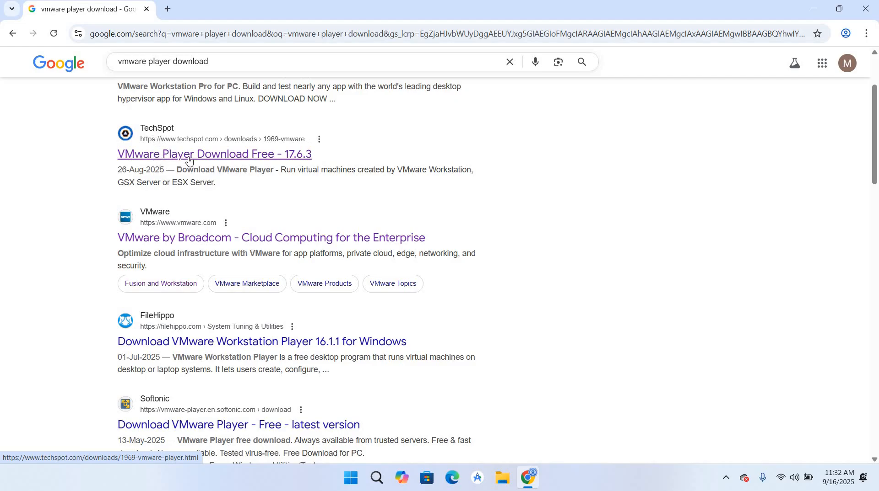
# From TechSpot's VMware Player 17.6.3 page, download the Windows installer and watch its progress.
pyautogui.click(214, 154)
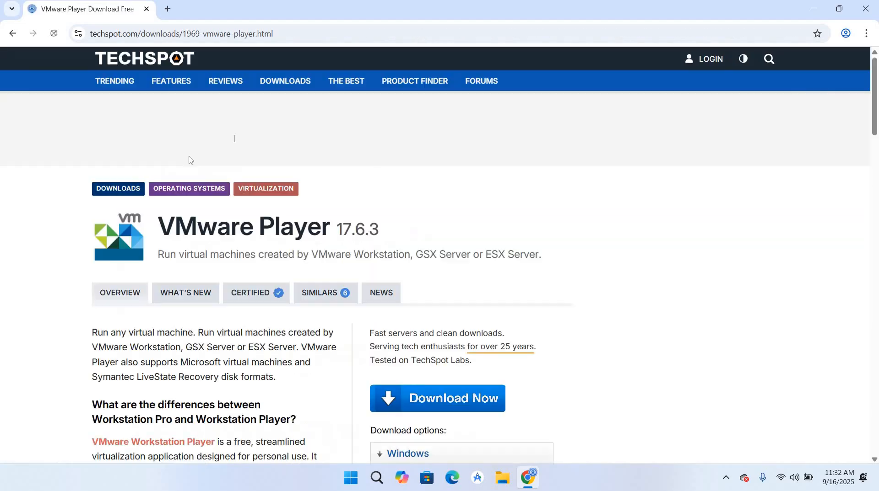
pyautogui.scroll(-3)
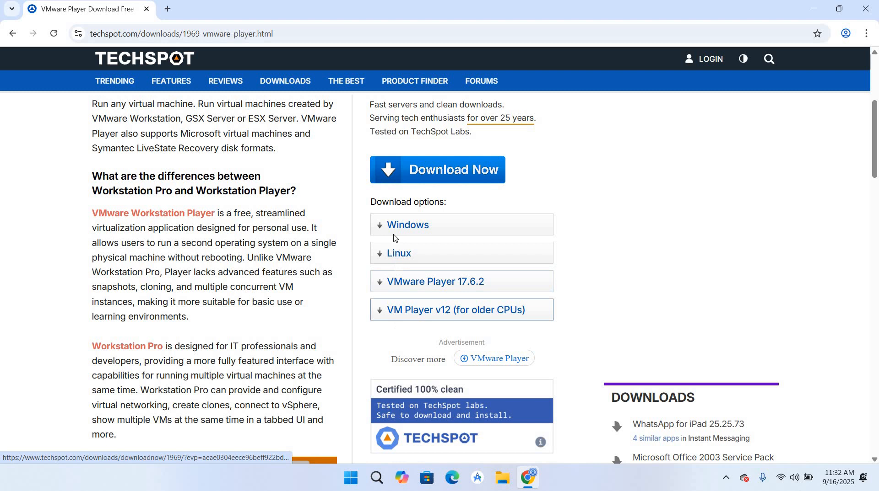
pyautogui.moveTo(400, 230)
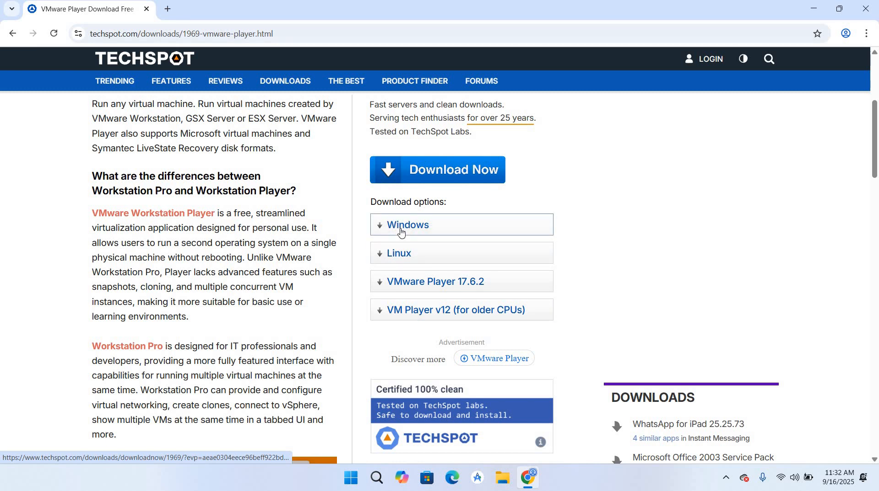
pyautogui.click(407, 225)
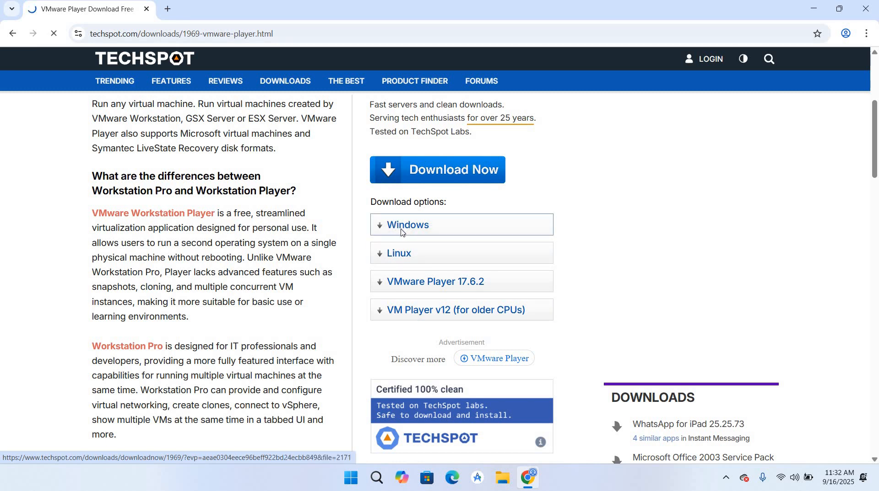
pyautogui.click(438, 169)
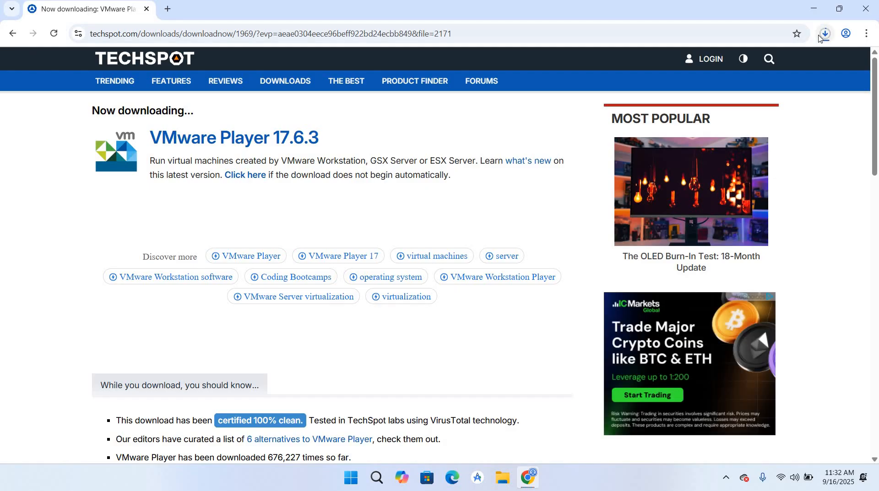
pyautogui.click(823, 34)
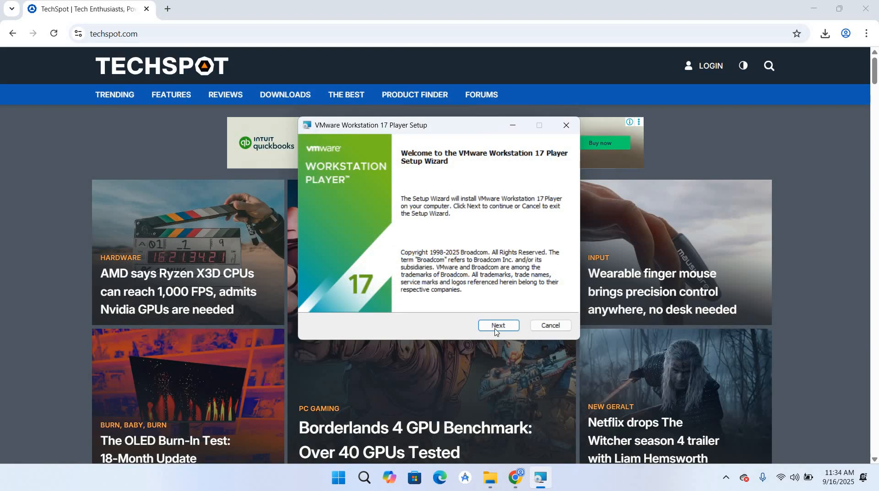
# Install VMware Workstation 17 Player with the license accepted, default folder and both shortcuts.
pyautogui.click(497, 325)
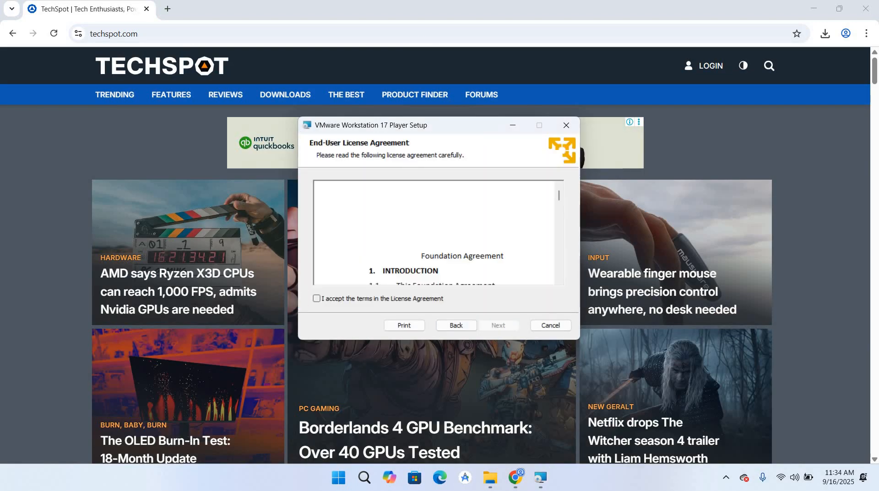
pyautogui.click(317, 298)
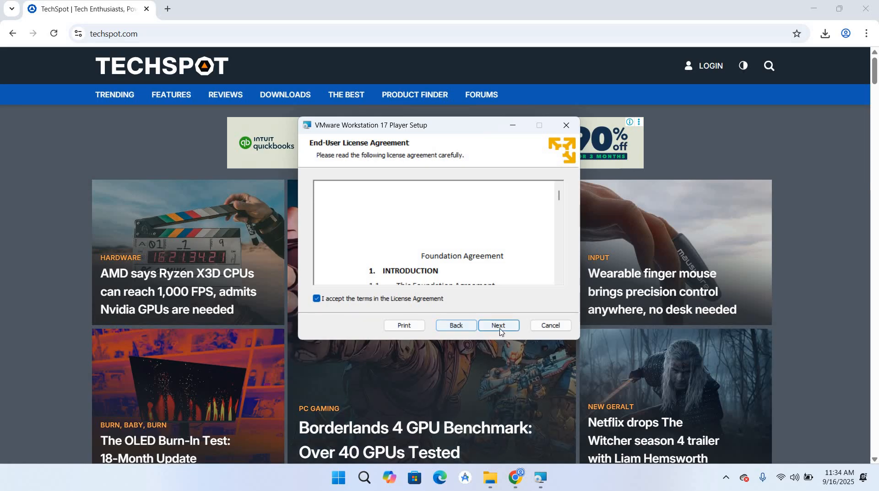
pyautogui.click(498, 326)
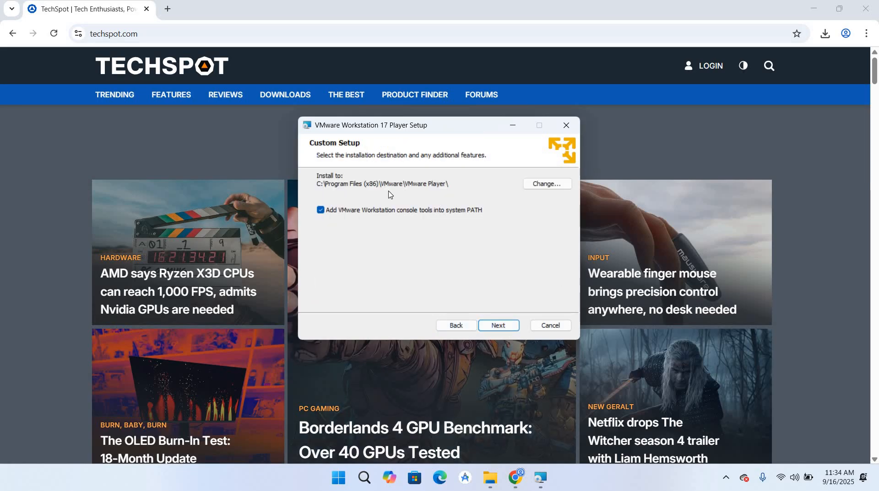
pyautogui.moveTo(515, 191)
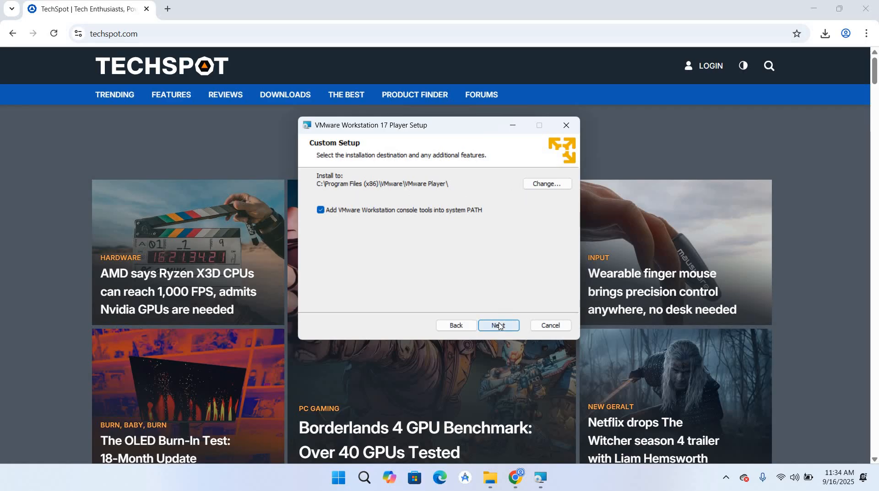
pyautogui.click(498, 325)
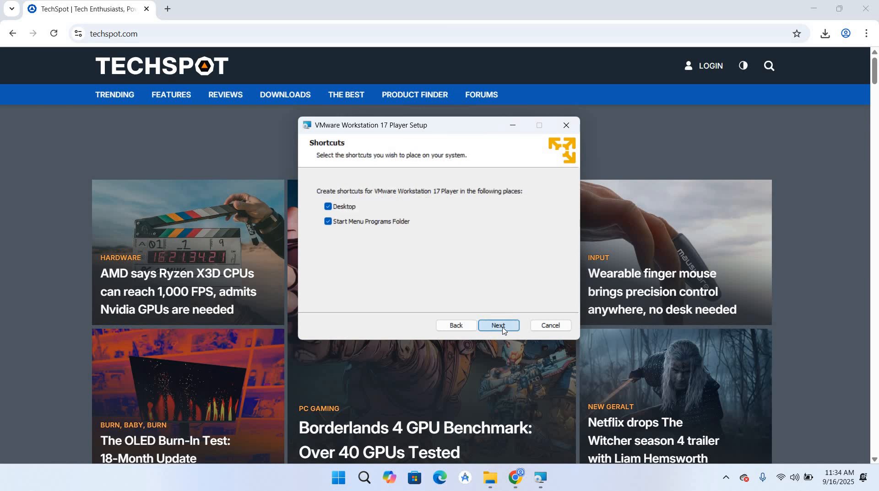
pyautogui.click(498, 326)
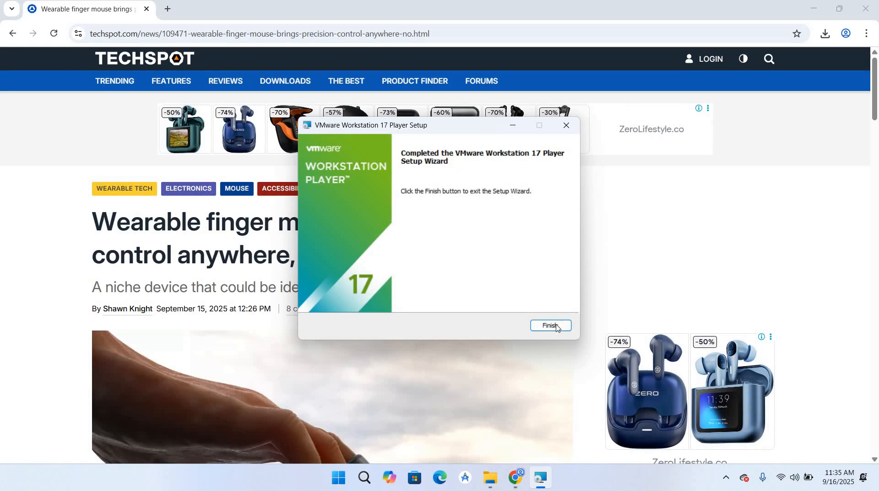
# Finish the setup wizard and close the Downloads folder window.
pyautogui.click(549, 326)
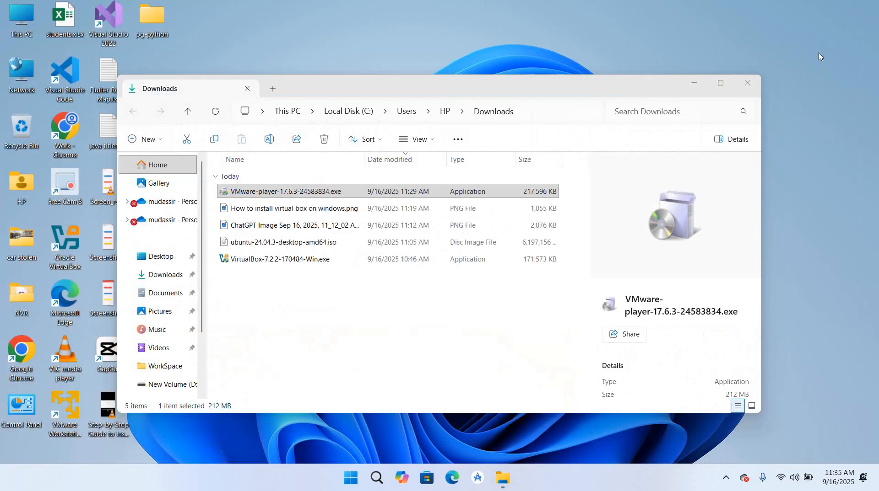
pyautogui.click(746, 84)
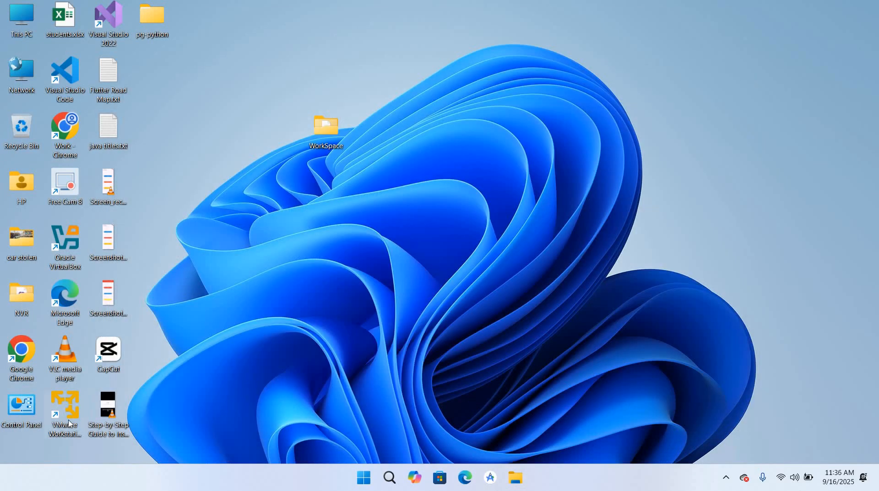
pyautogui.moveTo(68, 405)
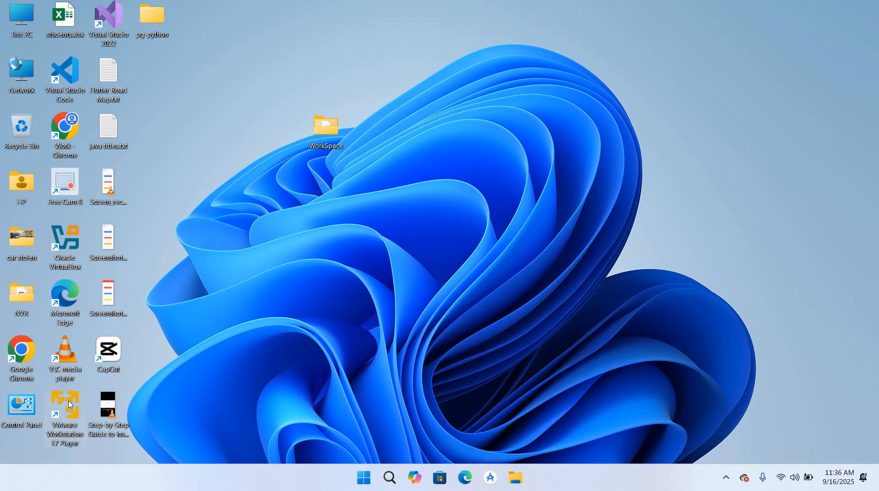
# Launch VMware Workstation 17 Player from its new desktop shortcut.
pyautogui.doubleClick(64, 409)
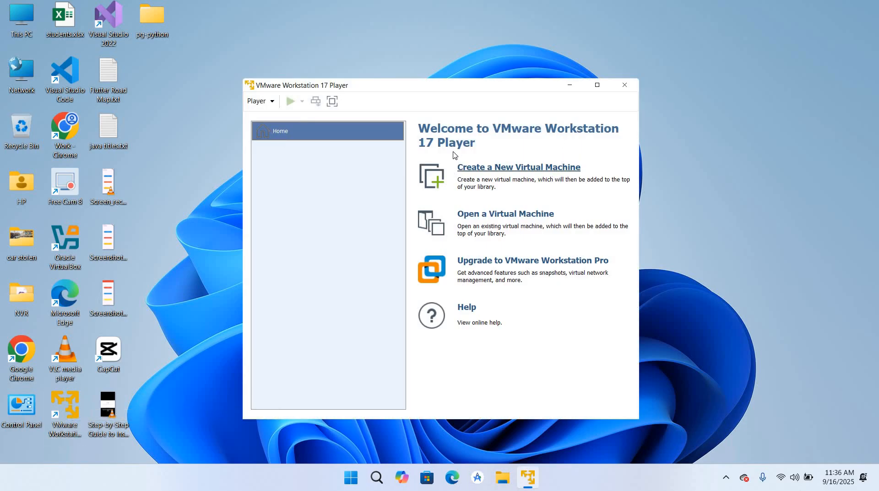
pyautogui.moveTo(465, 115)
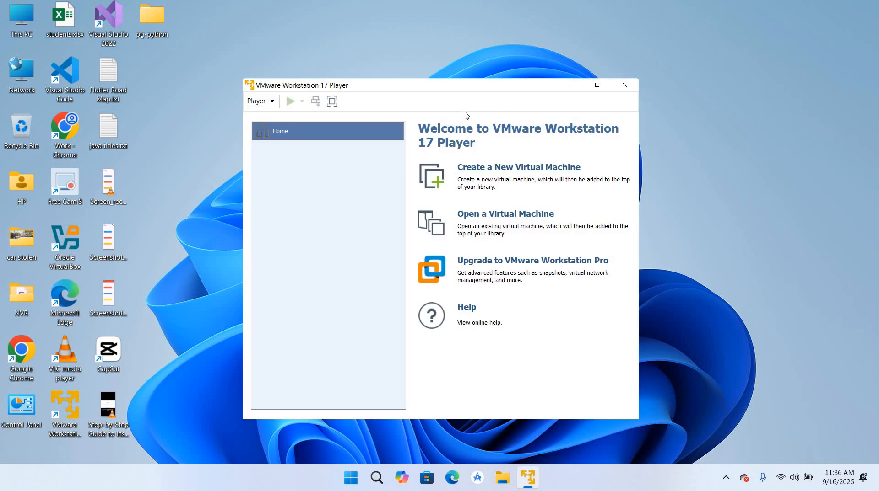